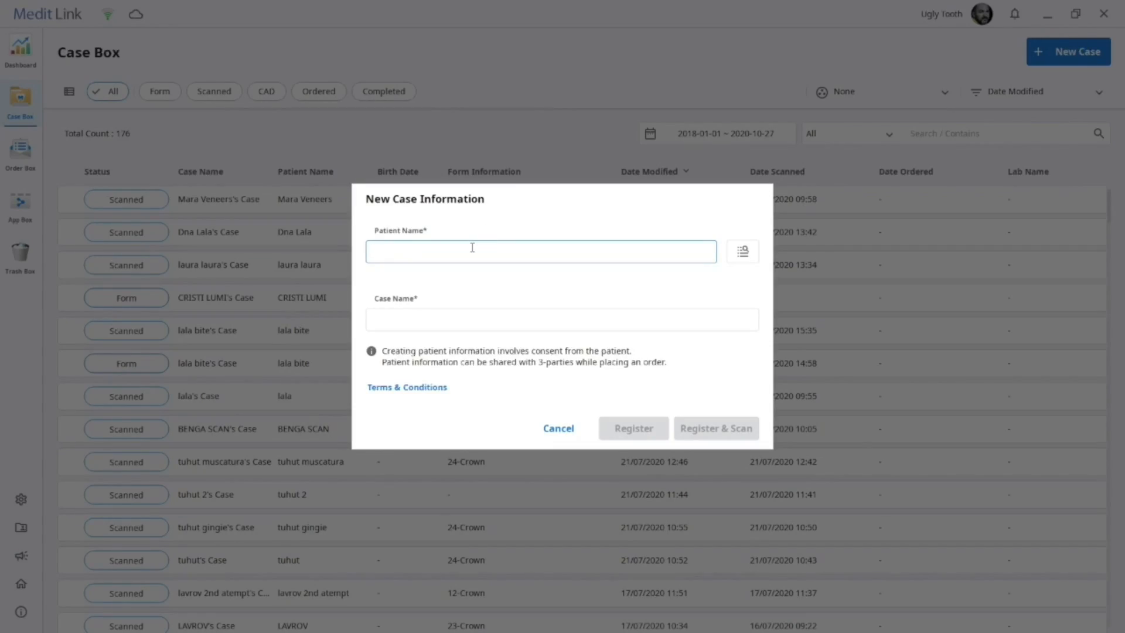
Register a new case for the patient named Demo Case.
type("Demo Case")
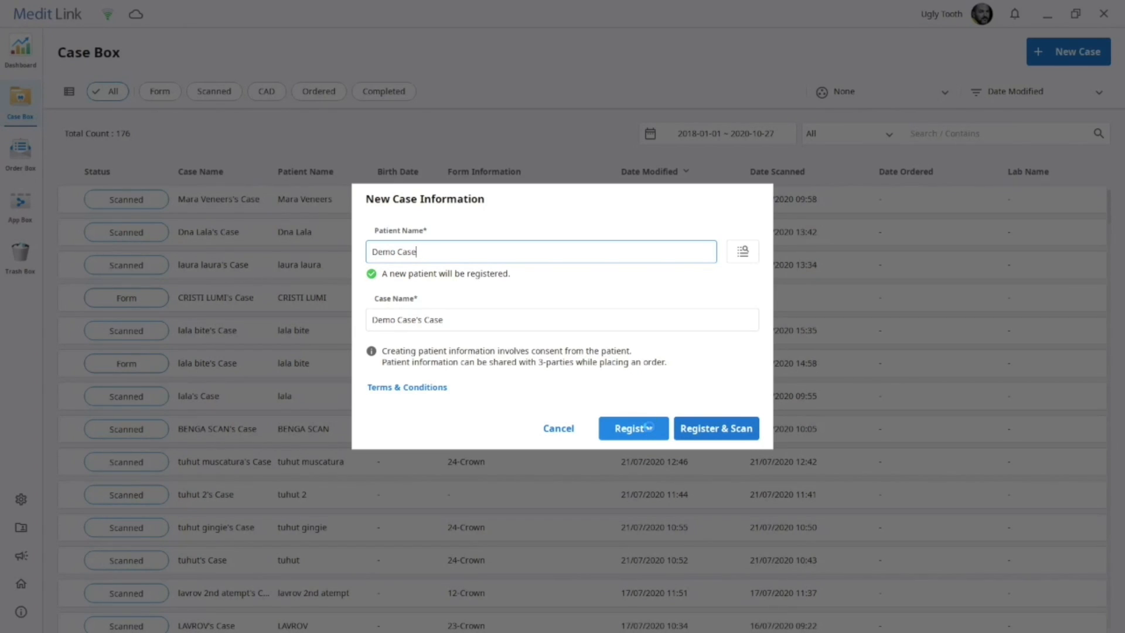
left_click(632, 427)
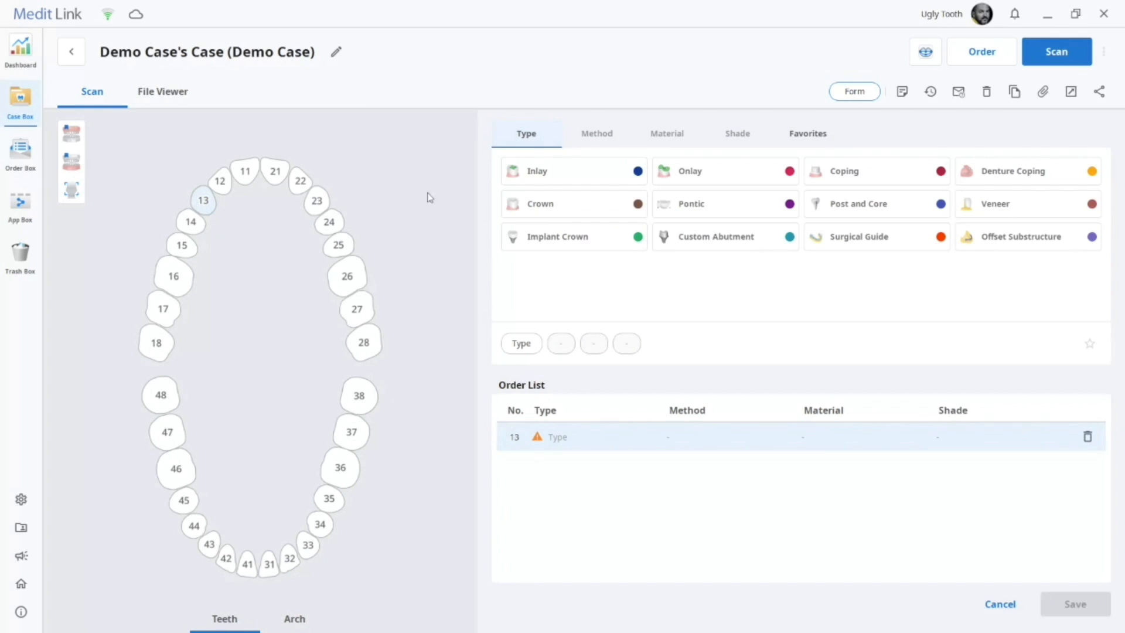
Set tooth 13 as a Veneer and add teeth 12, 11, 21, 22 and 23 as veneers.
left_click(996, 204)
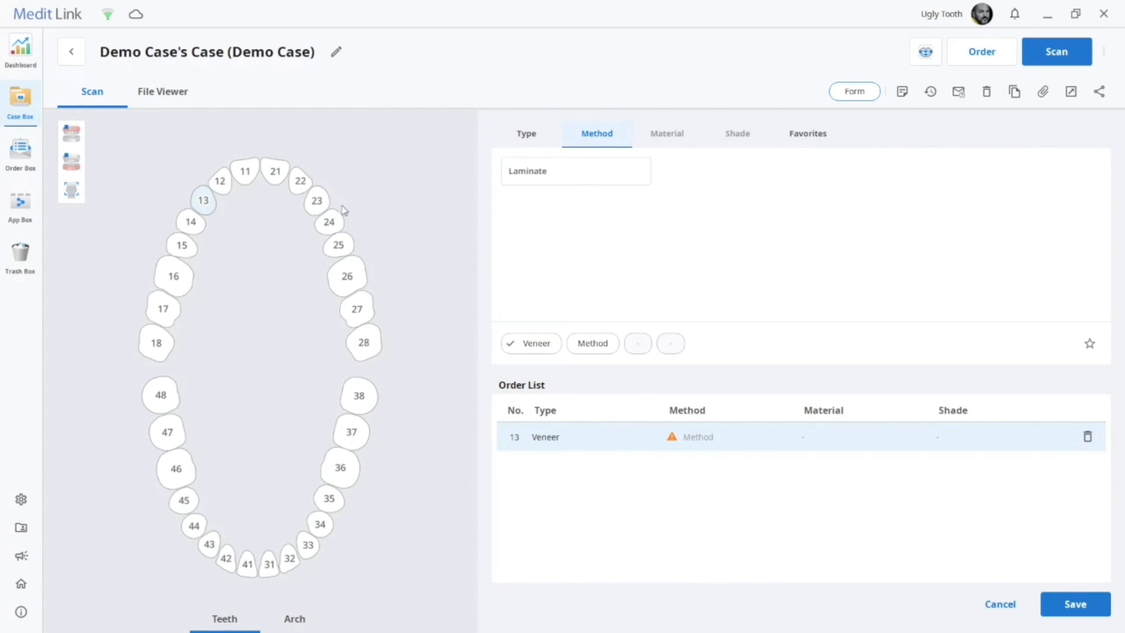
left_click(316, 200)
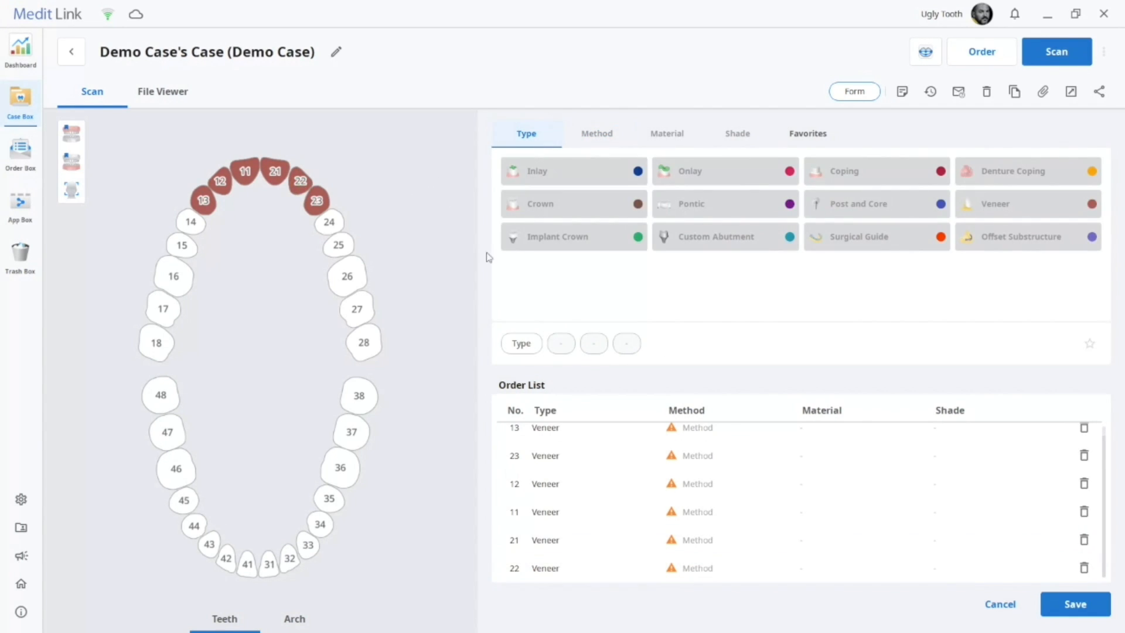
mouse_move(951, 80)
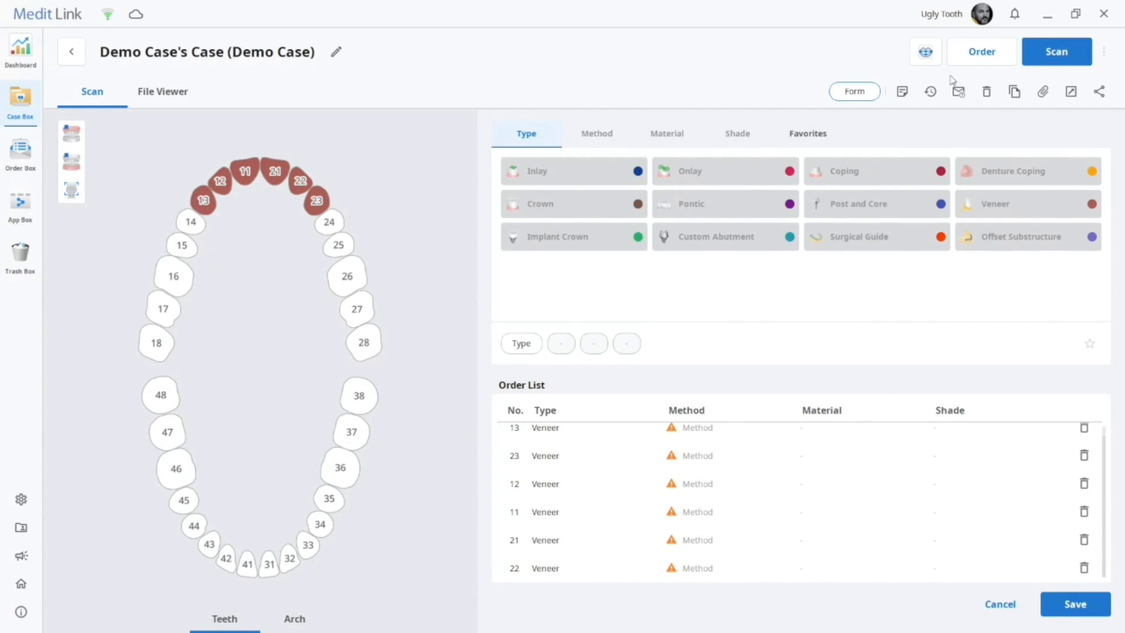
Dismiss the missing-photos warning and attach both face photos DSC_4816 and DSC_4817 to the case.
left_click(924, 51)
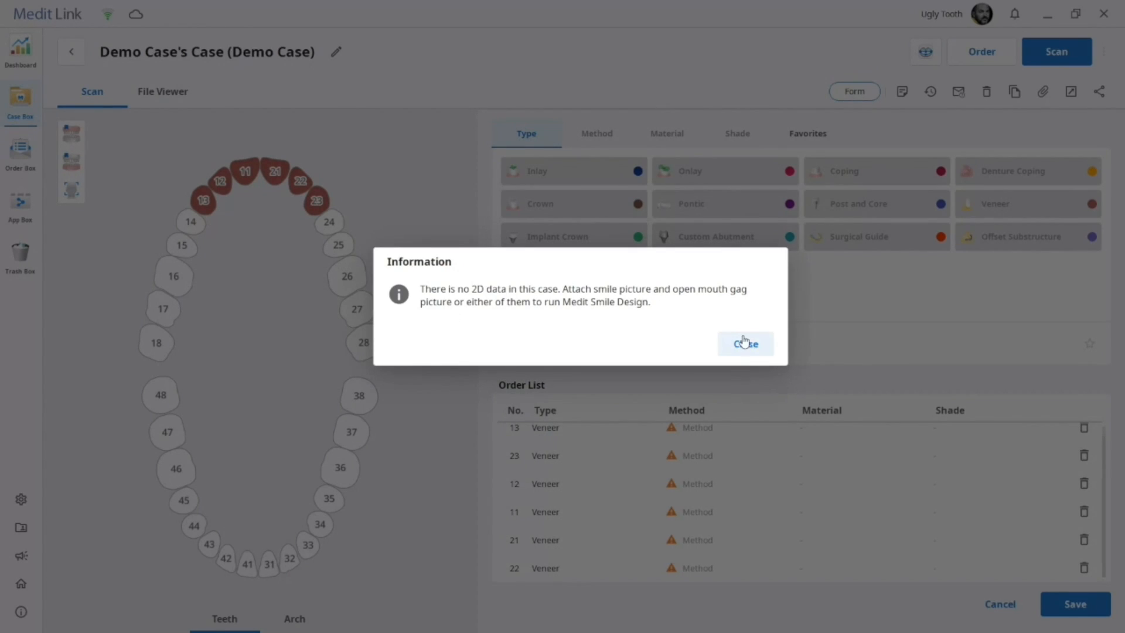
left_click(745, 343)
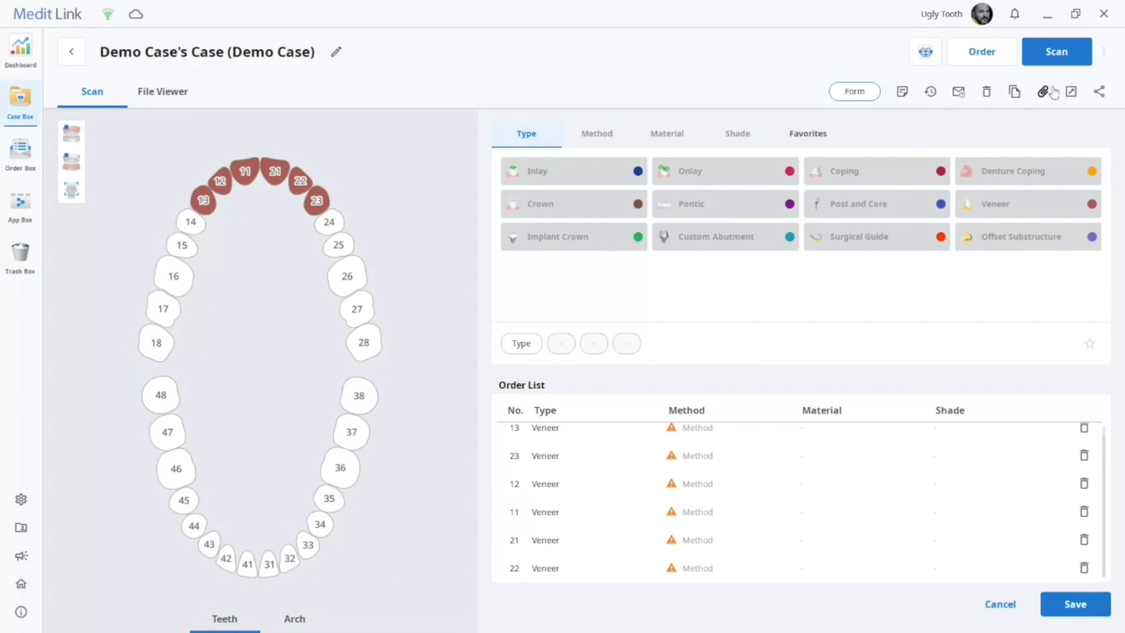
left_click(1047, 91)
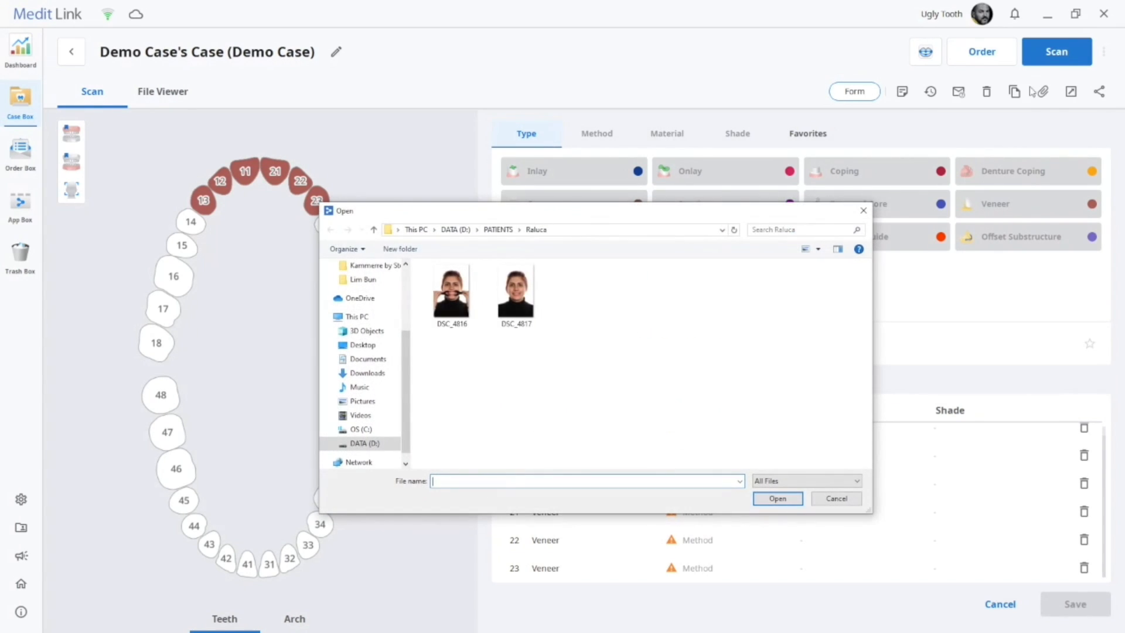
left_click(451, 294)
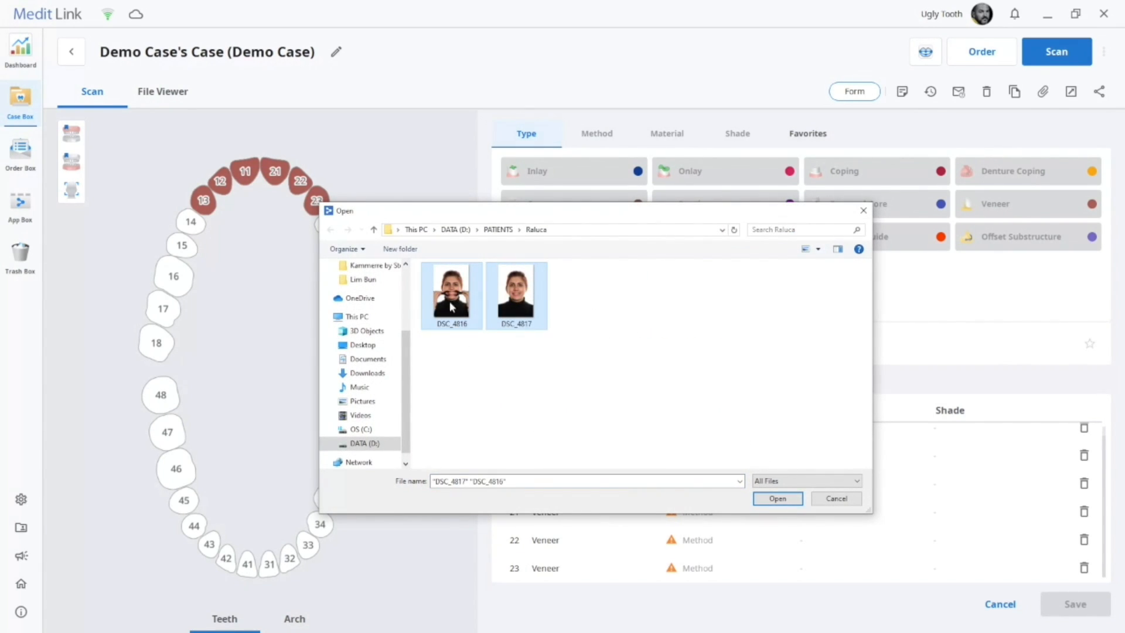
left_click(776, 497)
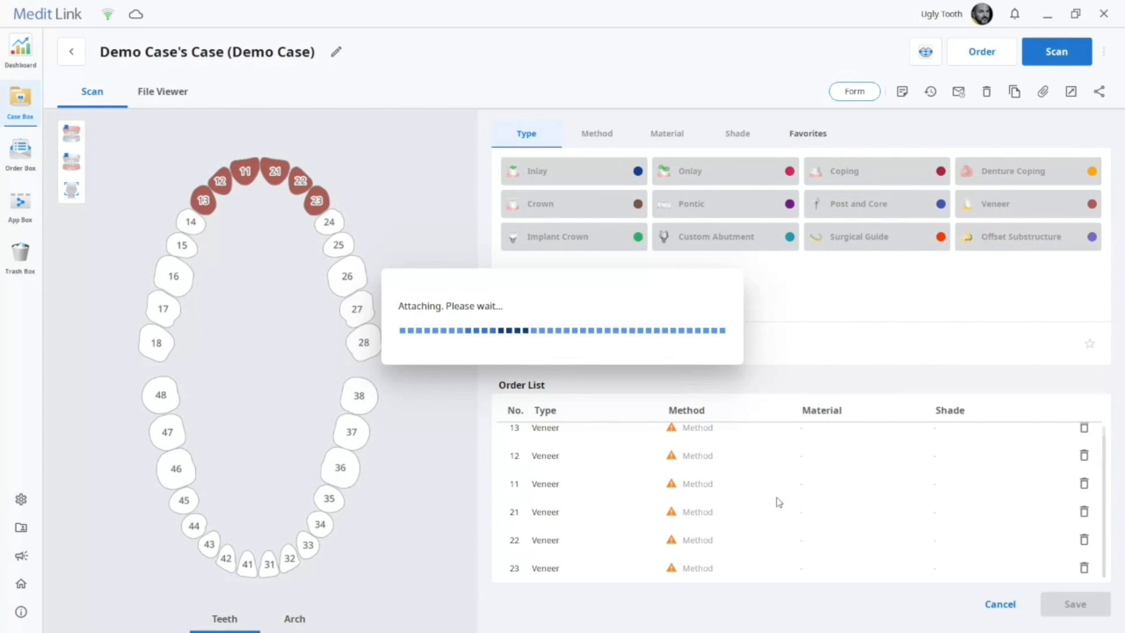
Launch Medit Smile Design with the attached photos.
left_click(162, 92)
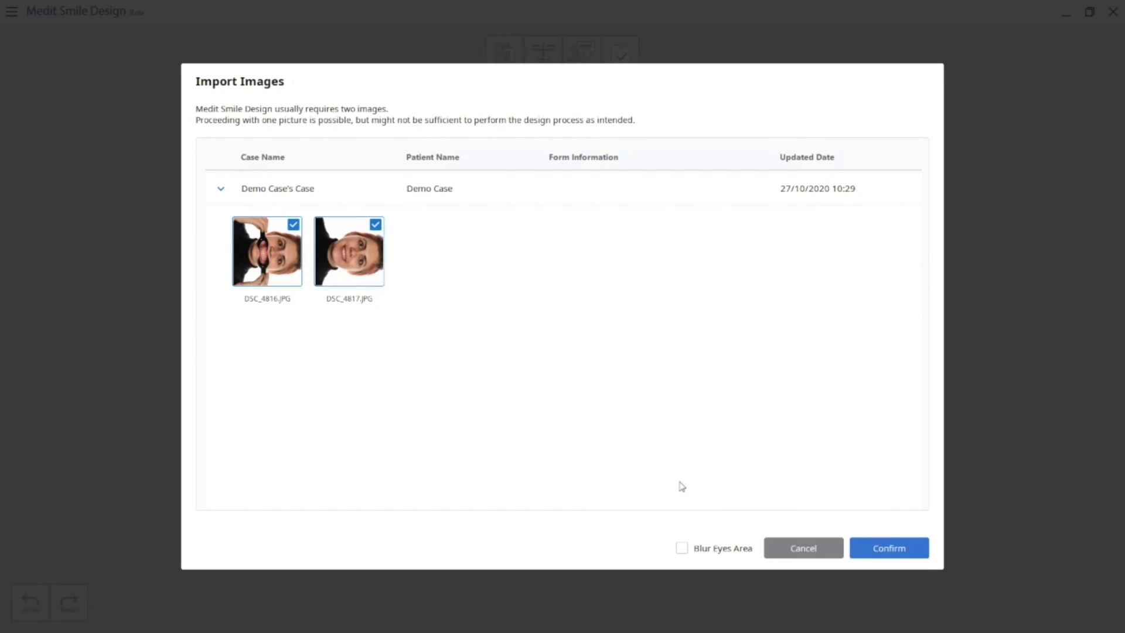
Import both photos and place the T-guide on the right pupil and the upper lip.
left_click(888, 547)
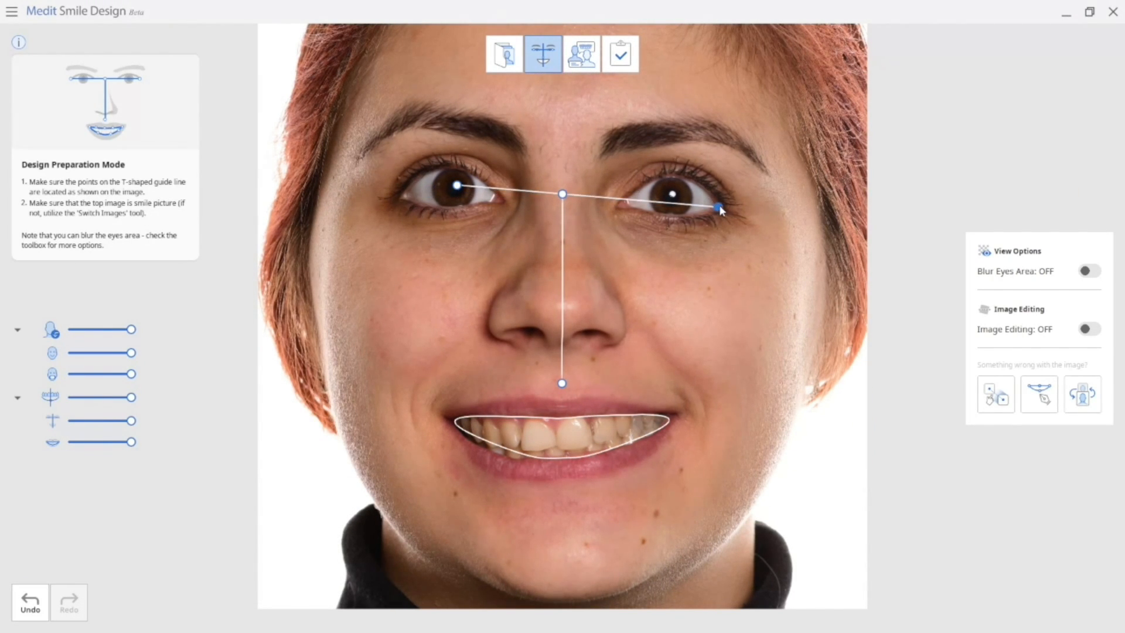
left_click_drag(721, 210, 670, 193)
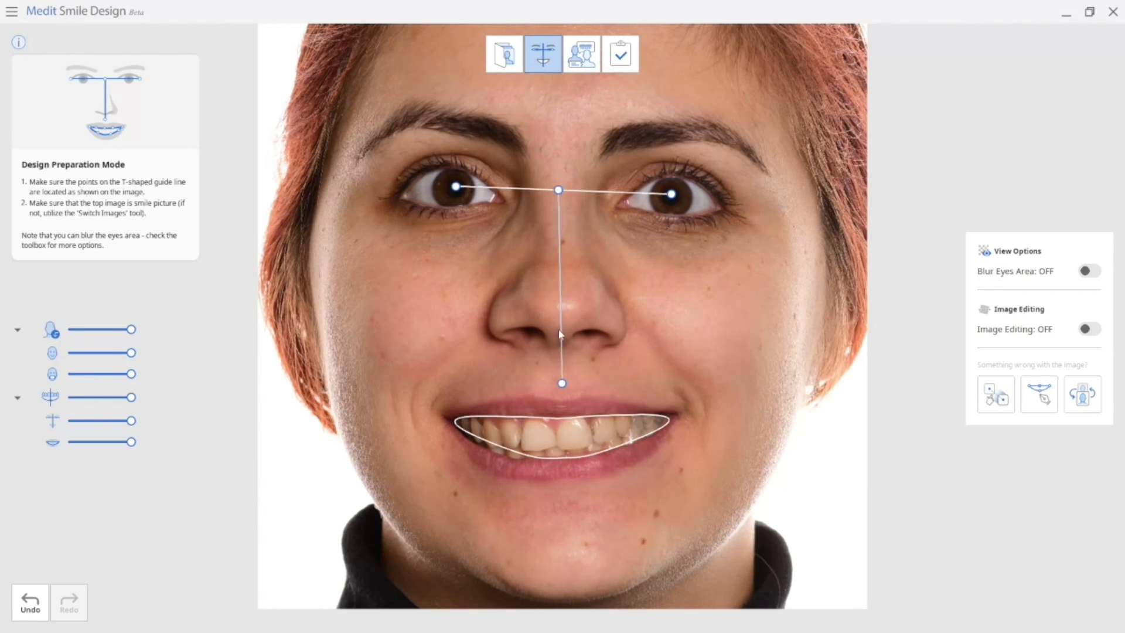
left_click_drag(561, 382, 561, 399)
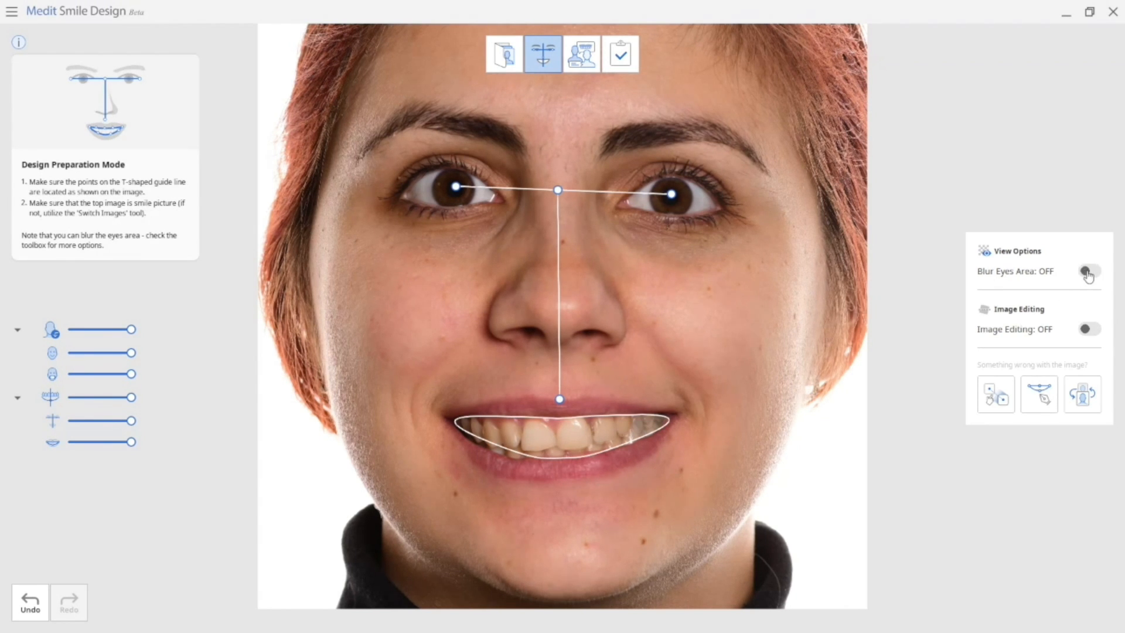
left_click(581, 52)
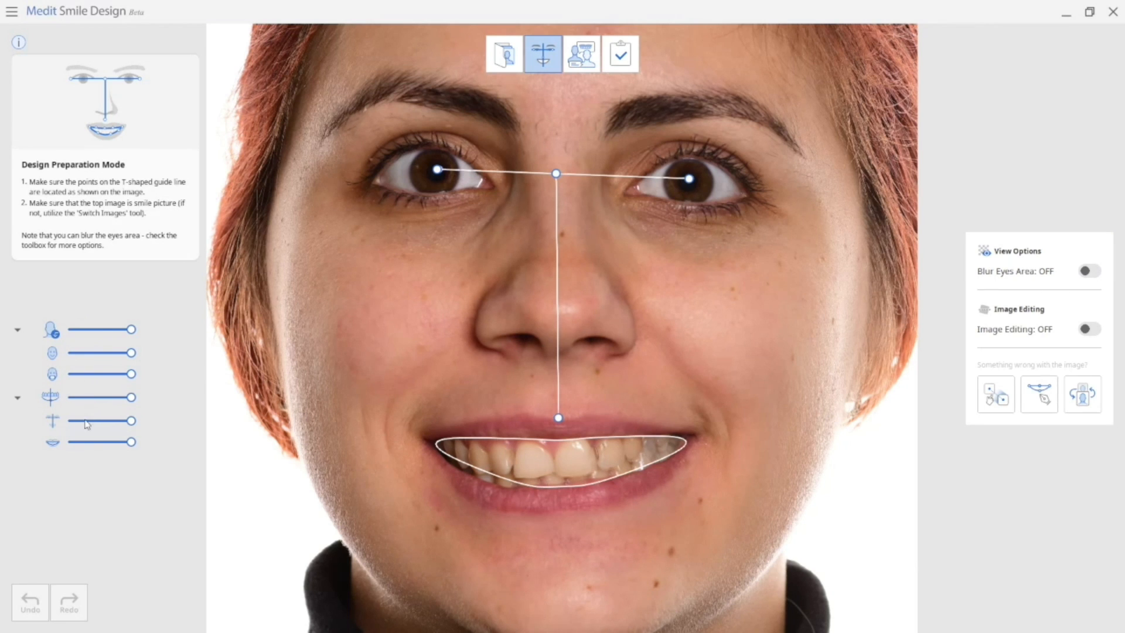
Zoom to the mouth and drag the smile outline along the lower lip edge, then continue to templates.
left_click_drag(132, 442, 117, 442)
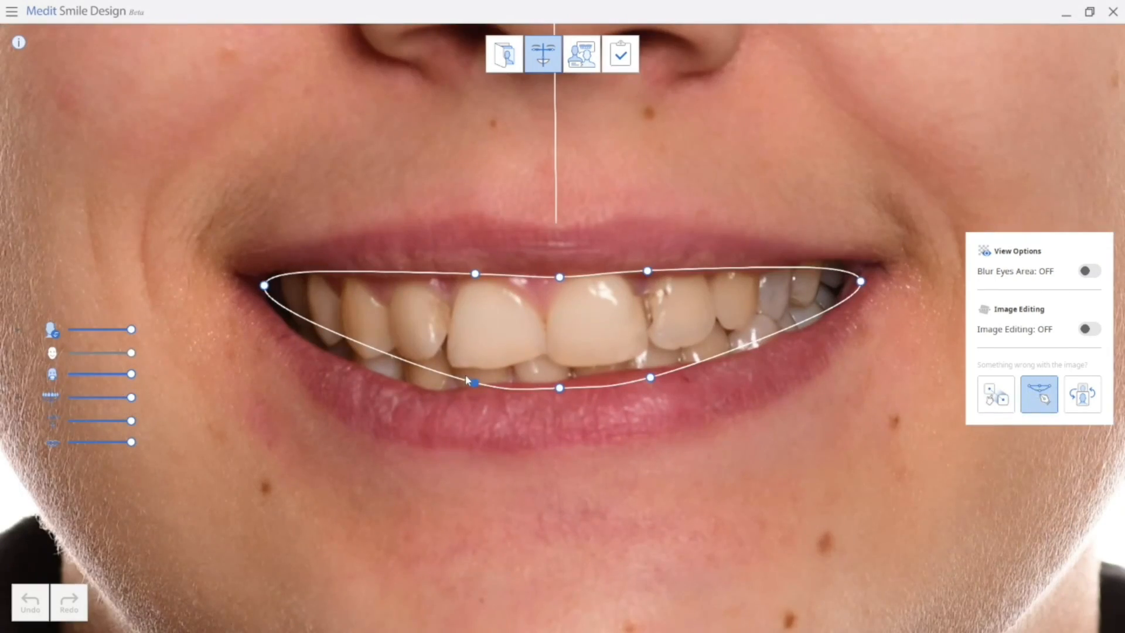
left_click_drag(469, 378, 362, 366)
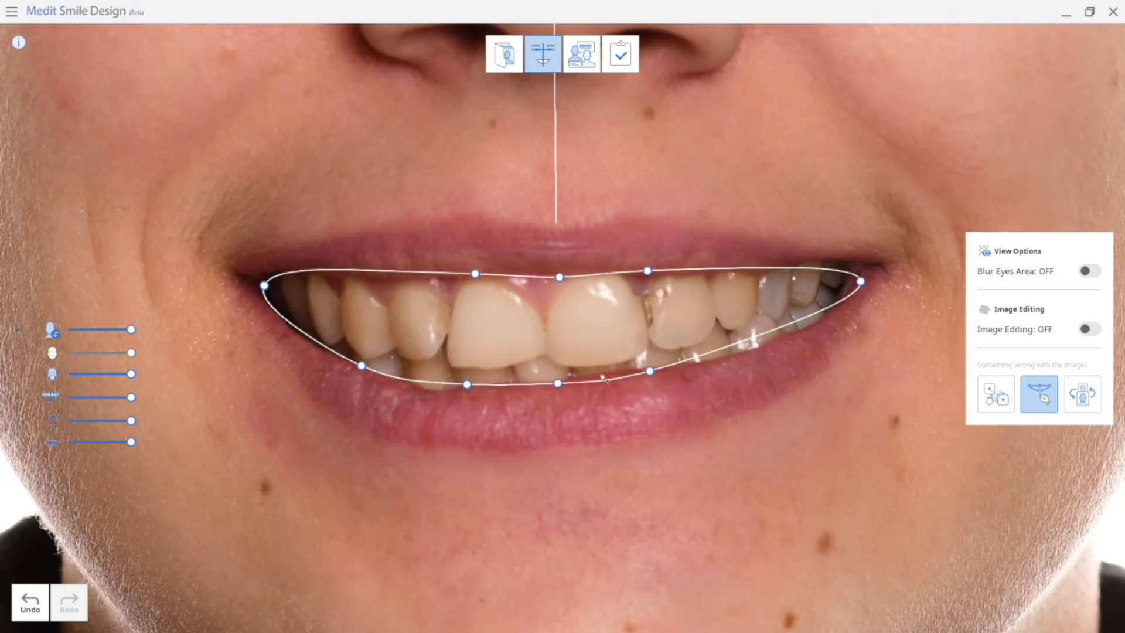
left_click_drag(649, 371, 767, 341)
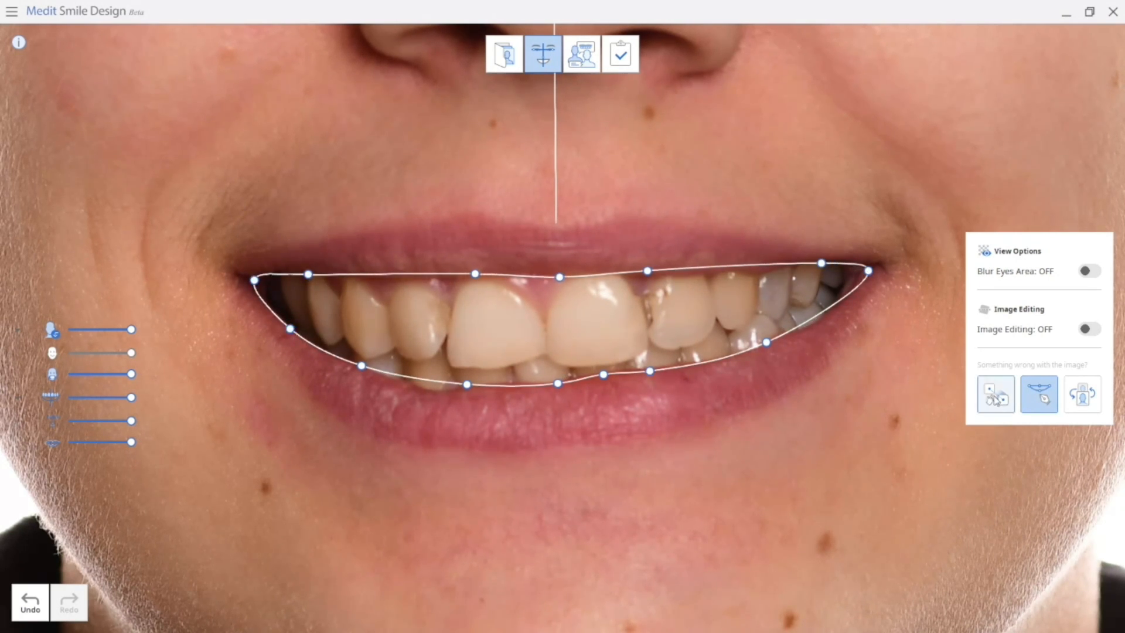
left_click(581, 53)
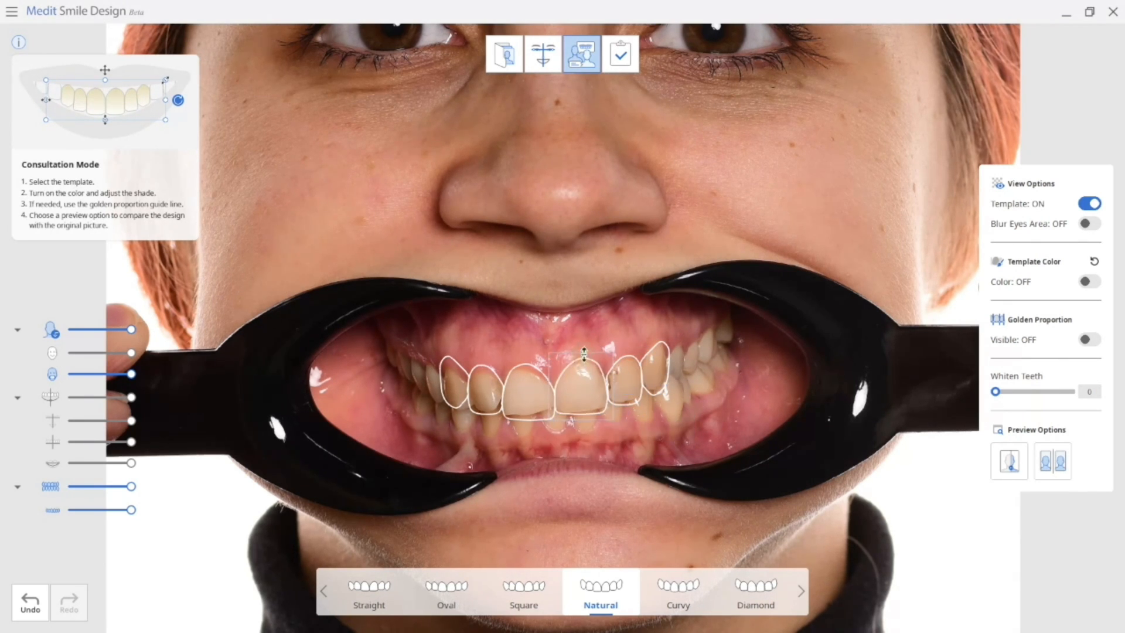
Enable Template Color on the Natural template and lower its saturation.
left_click(524, 384)
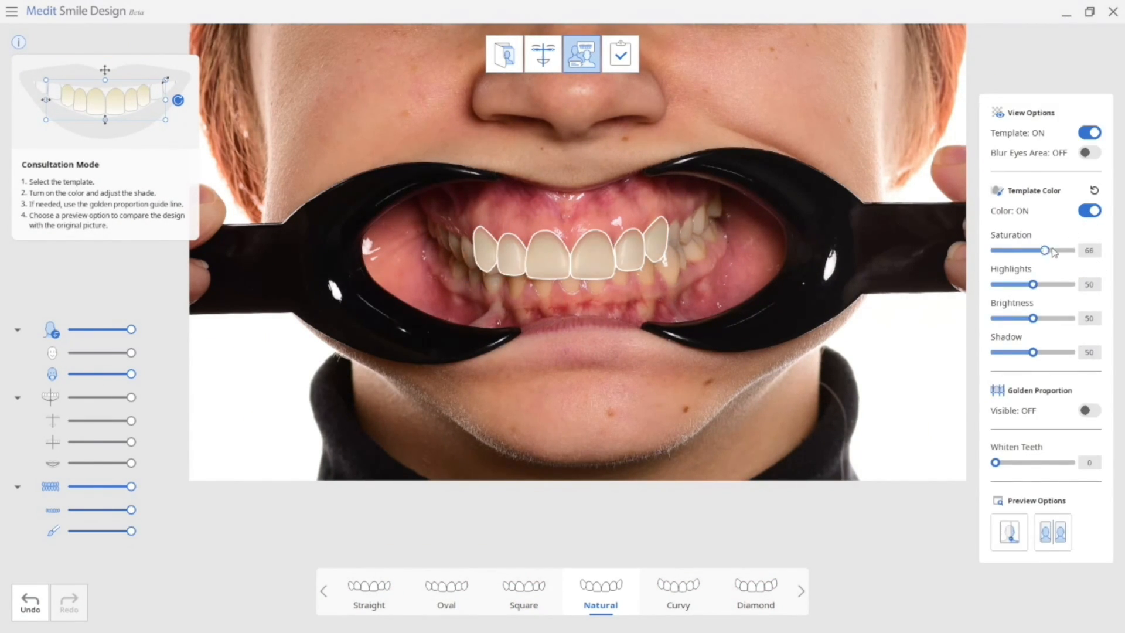
left_click_drag(1052, 250, 1031, 250)
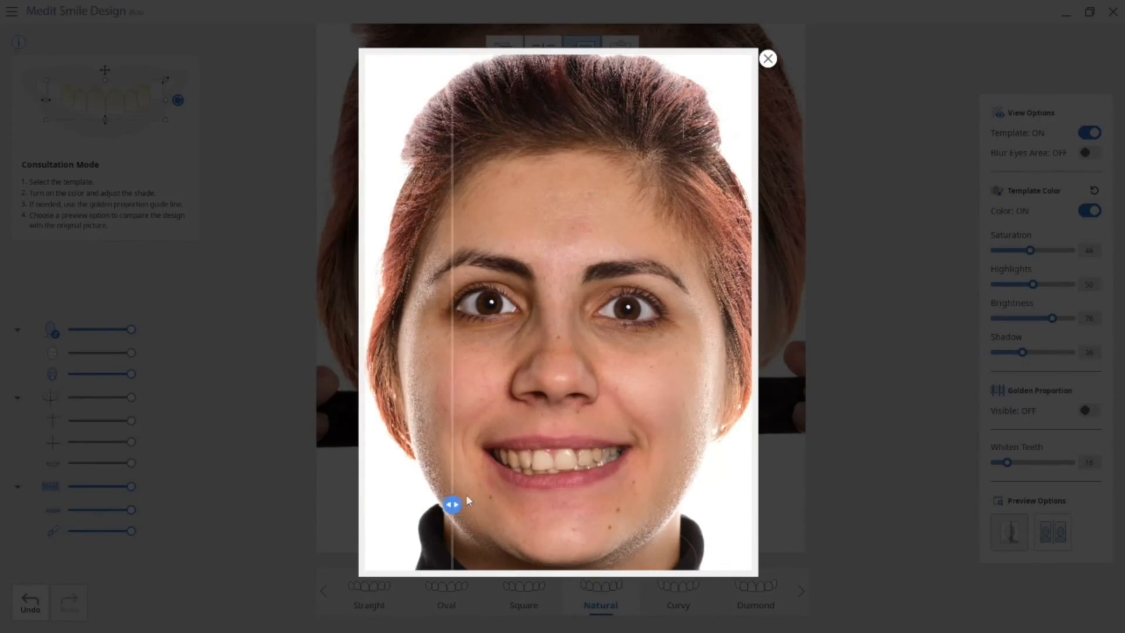
Centre the split comparison, close it and switch to the side-by-side before-and-after view.
left_click_drag(452, 503, 556, 503)
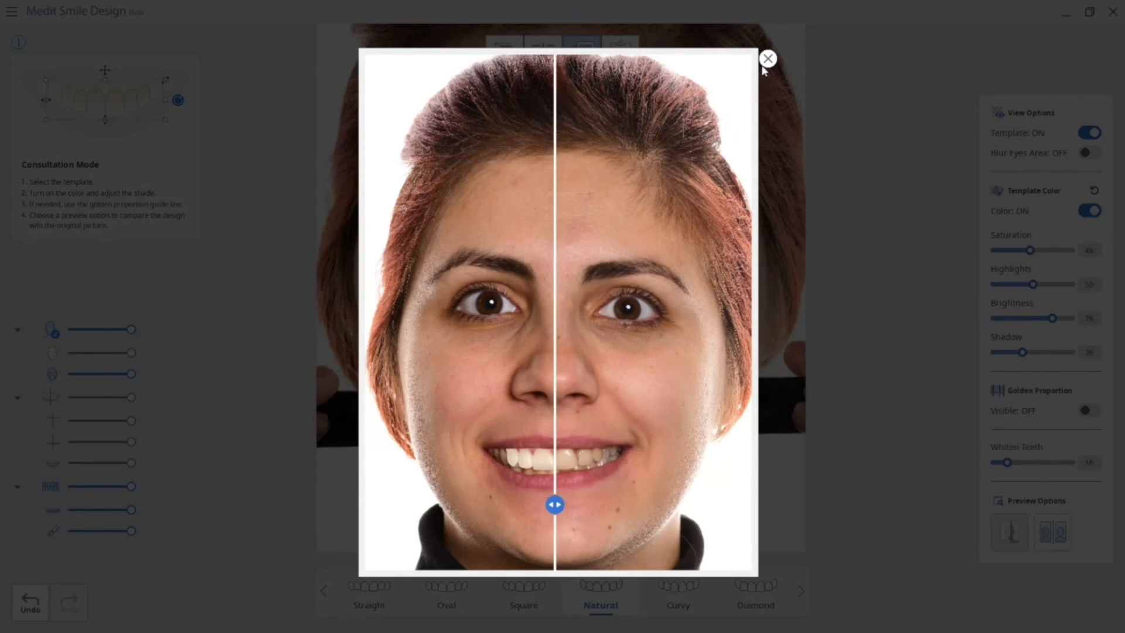
left_click(769, 58)
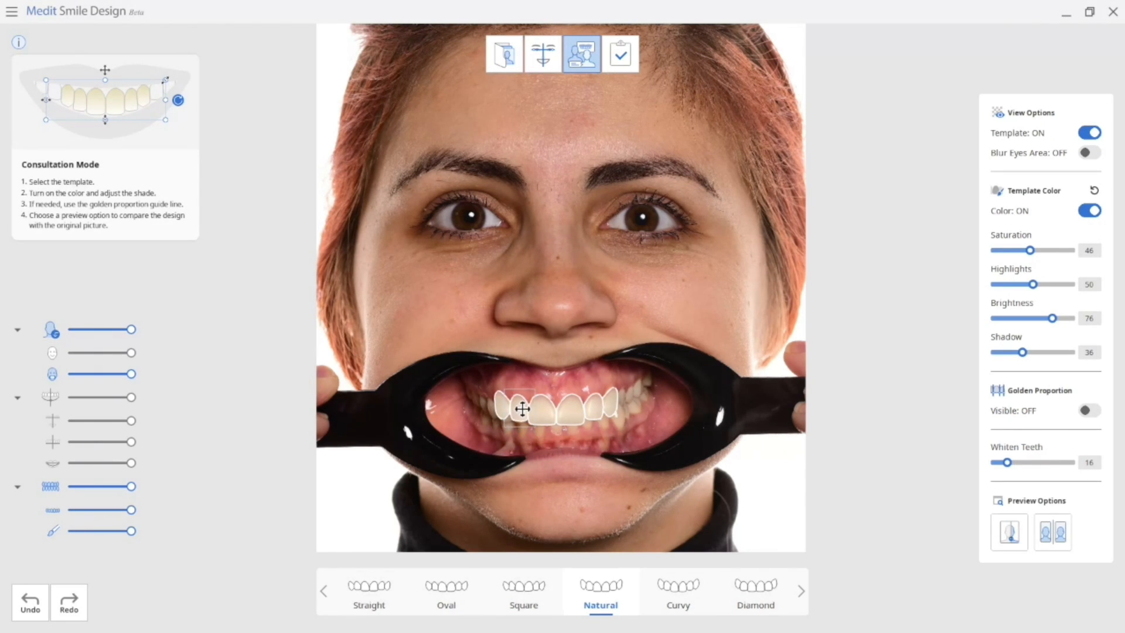
left_click(581, 54)
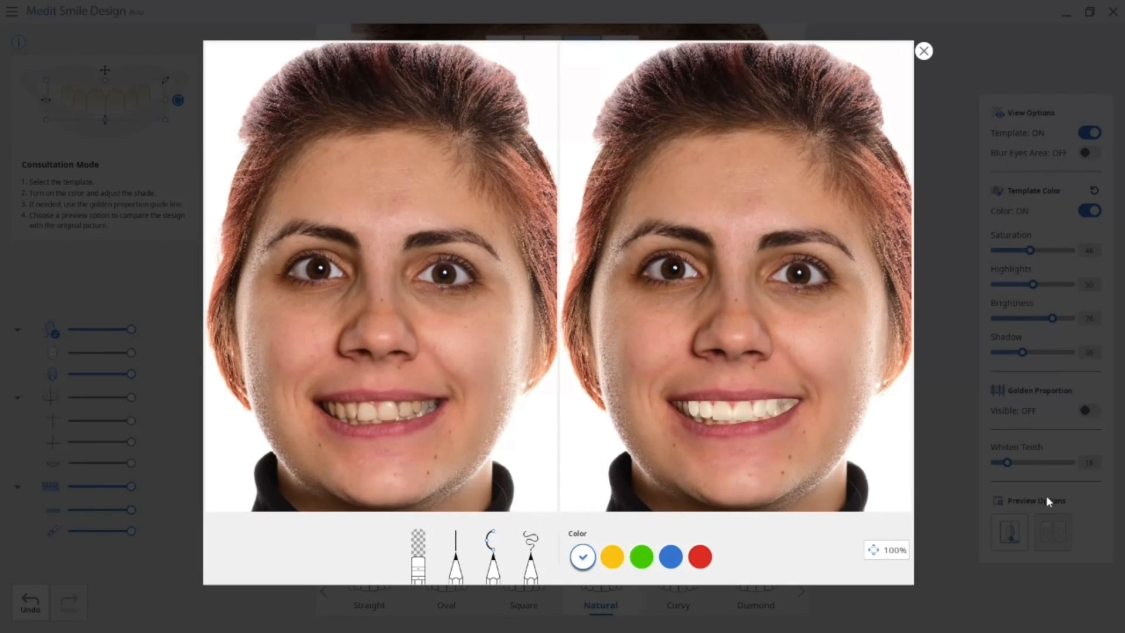
Mark the preview in yellow, then sweep the slider comparison to reveal the whitened smile.
left_click(611, 556)
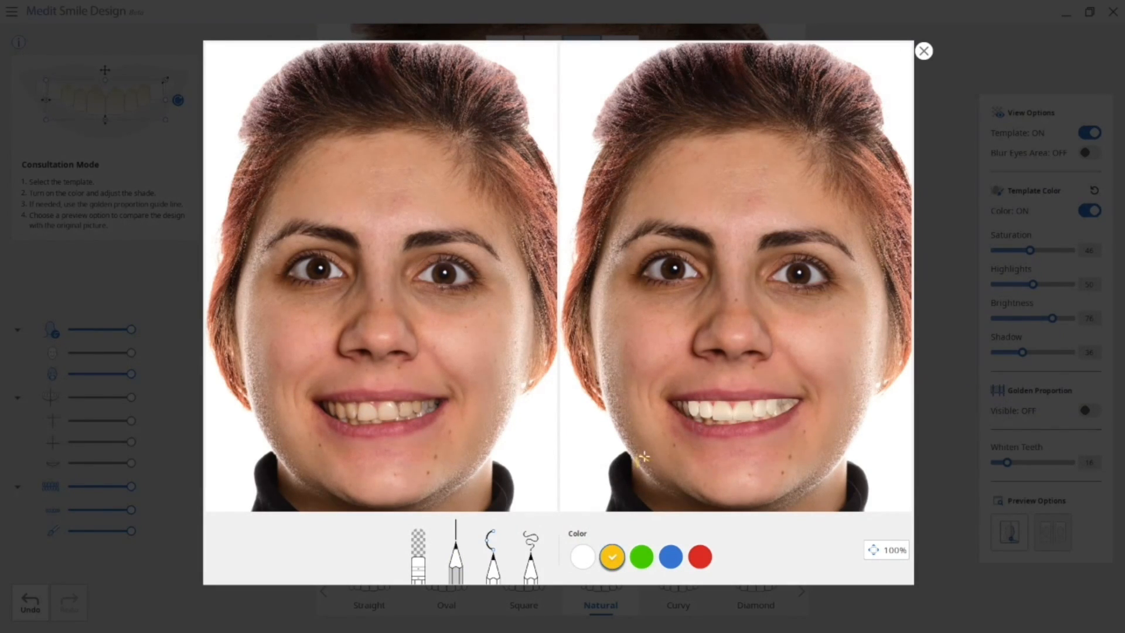
left_click_drag(642, 463, 728, 459)
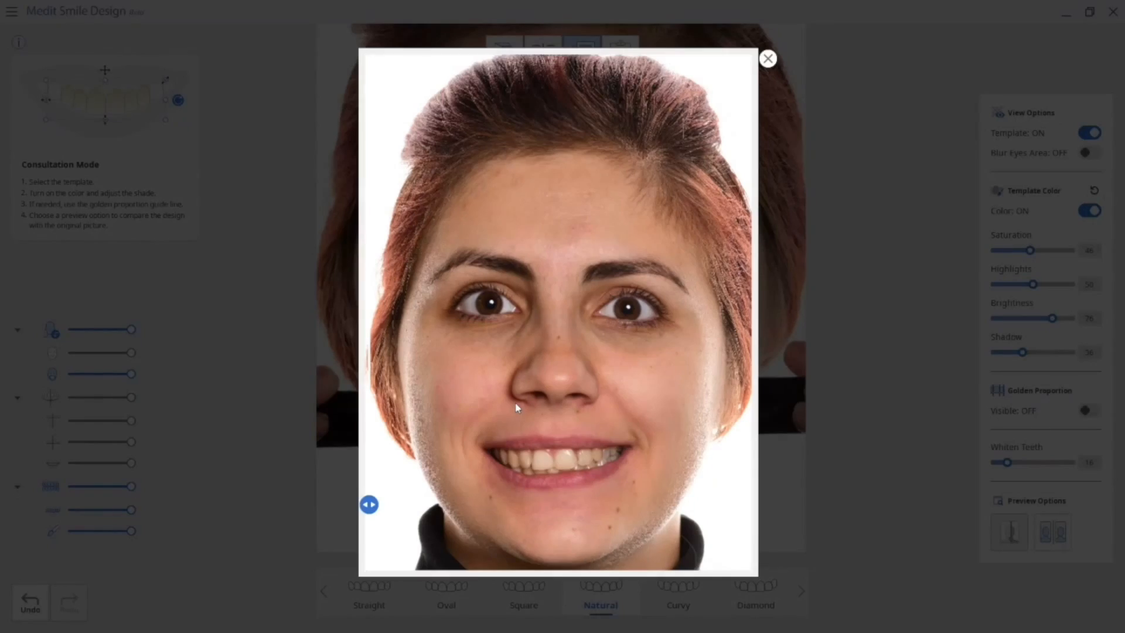
left_click_drag(369, 503, 716, 503)
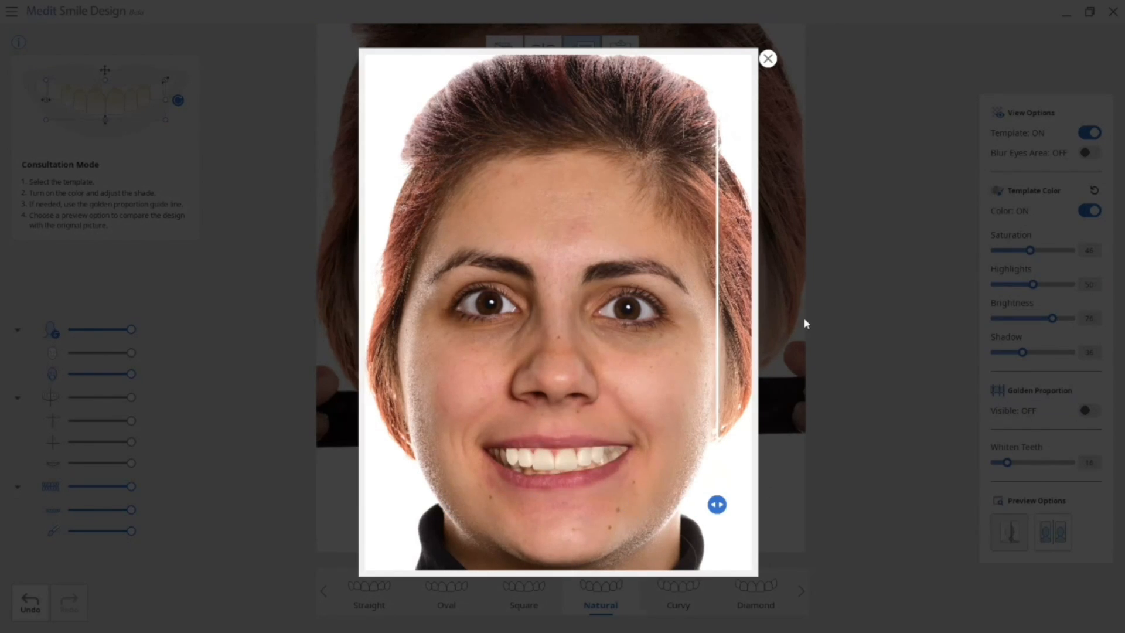